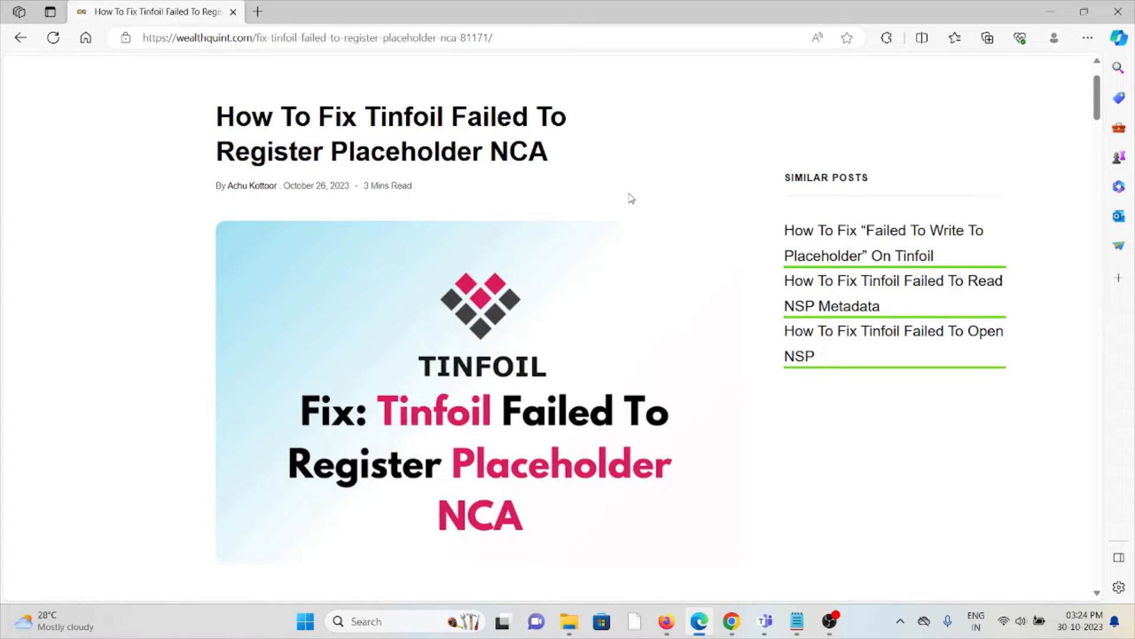
{"action": "scroll", "scroll_direction": "down", "scroll_amount": 3}
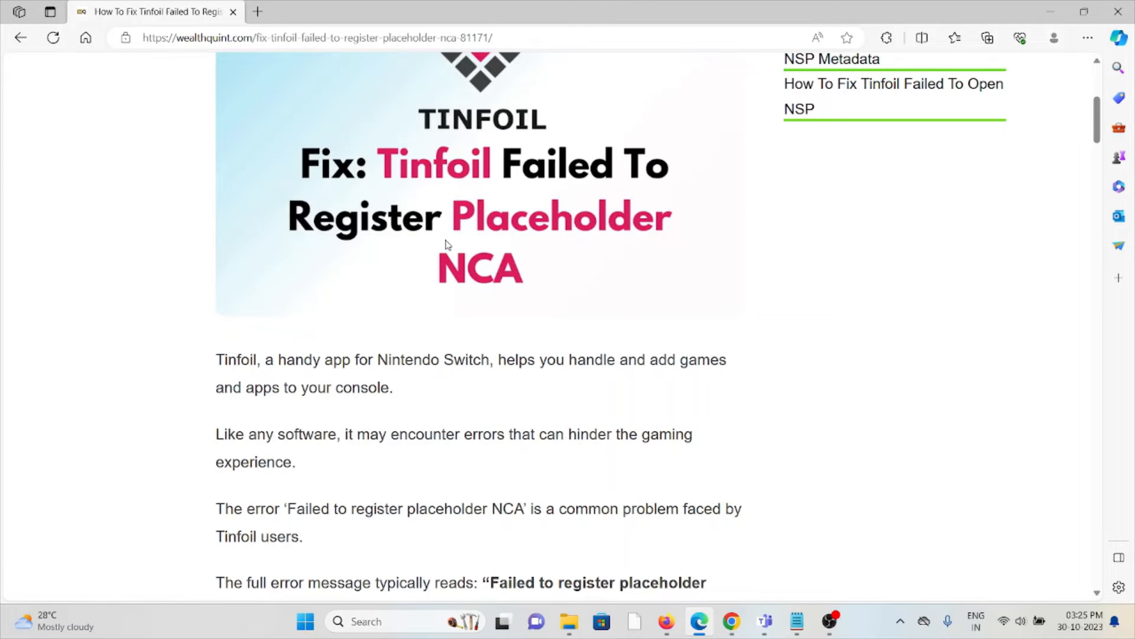
{"action": "mouse_move", "coordinate": [695, 343]}
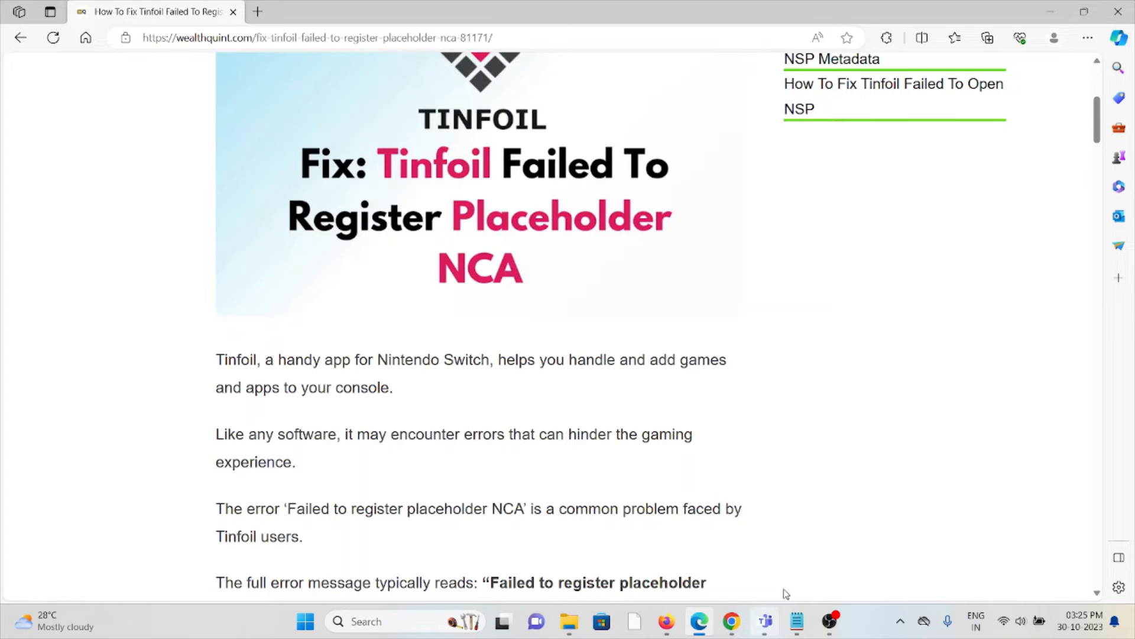
{"action": "scroll", "scroll_direction": "down", "scroll_amount": 3}
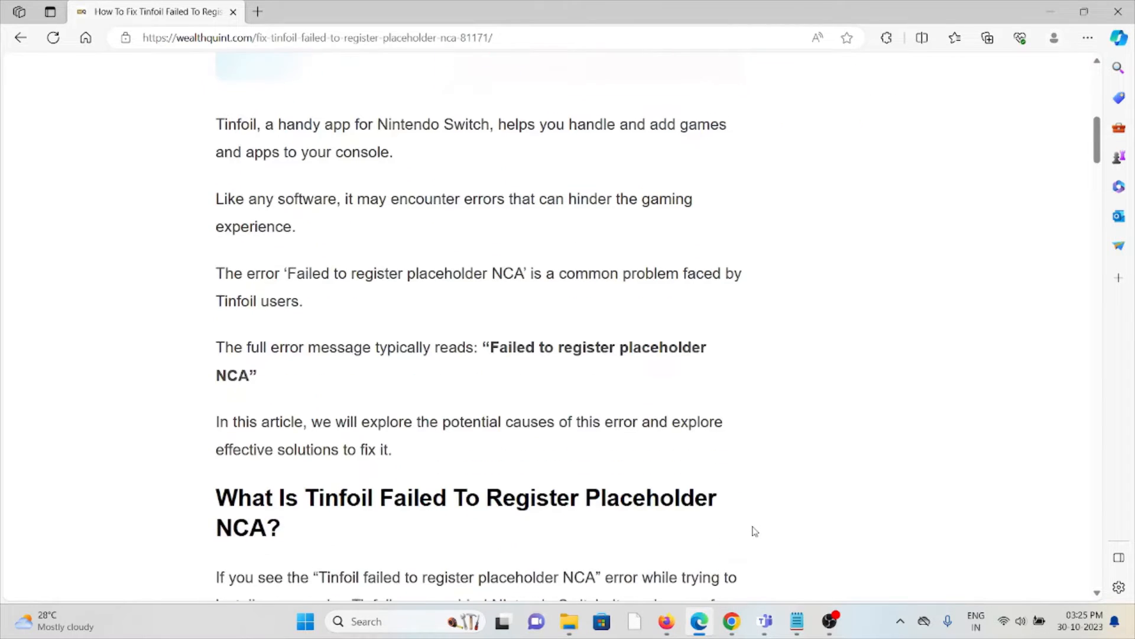
{"action": "scroll", "scroll_direction": "down", "scroll_amount": 3}
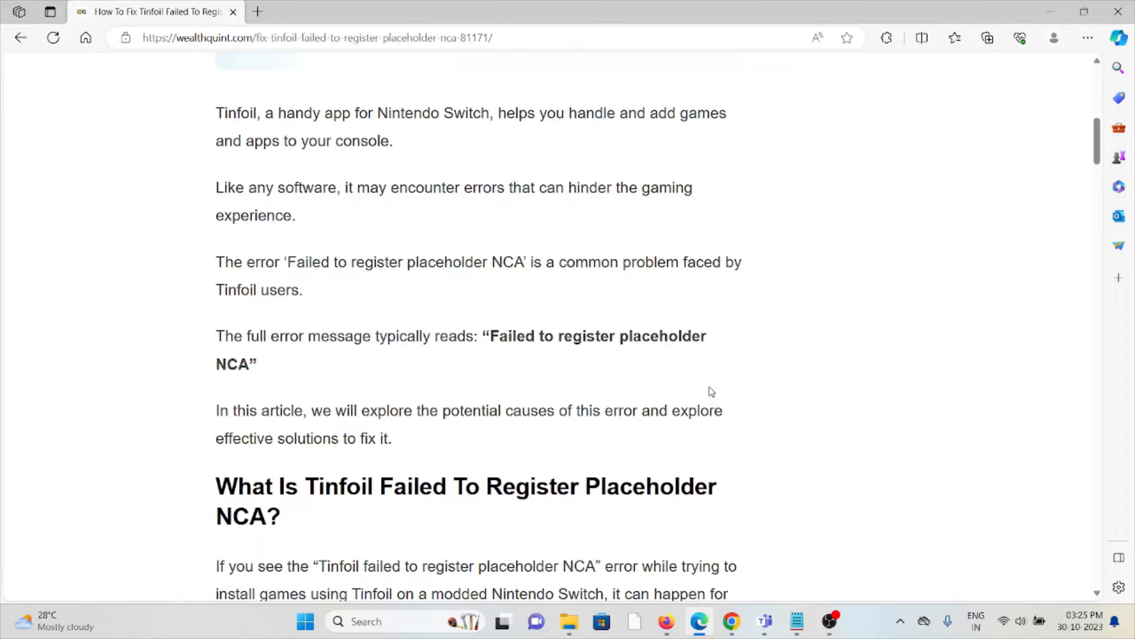
{"action": "scroll", "scroll_direction": "down", "scroll_amount": 3}
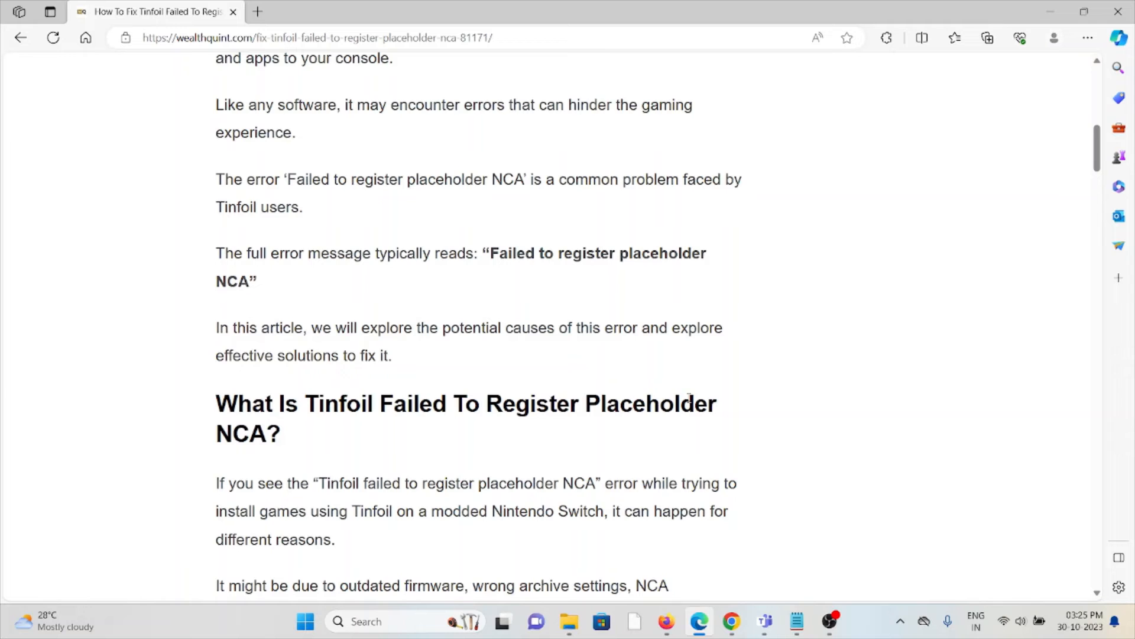
{"action": "scroll", "scroll_direction": "down", "scroll_amount": 3}
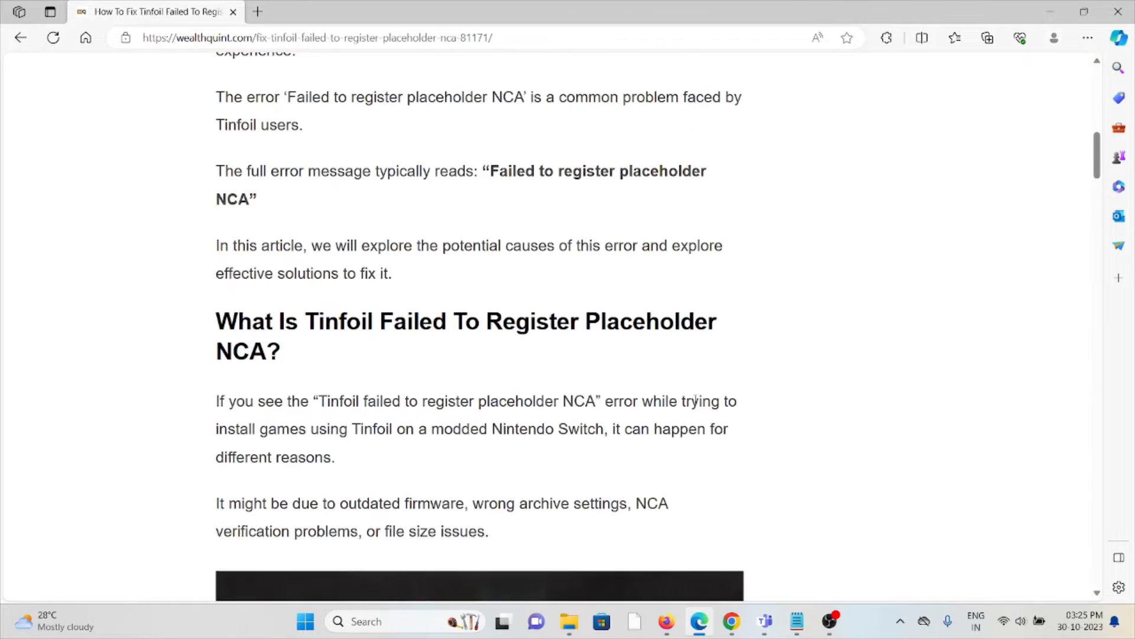
{"action": "scroll", "scroll_direction": "down", "scroll_amount": 3}
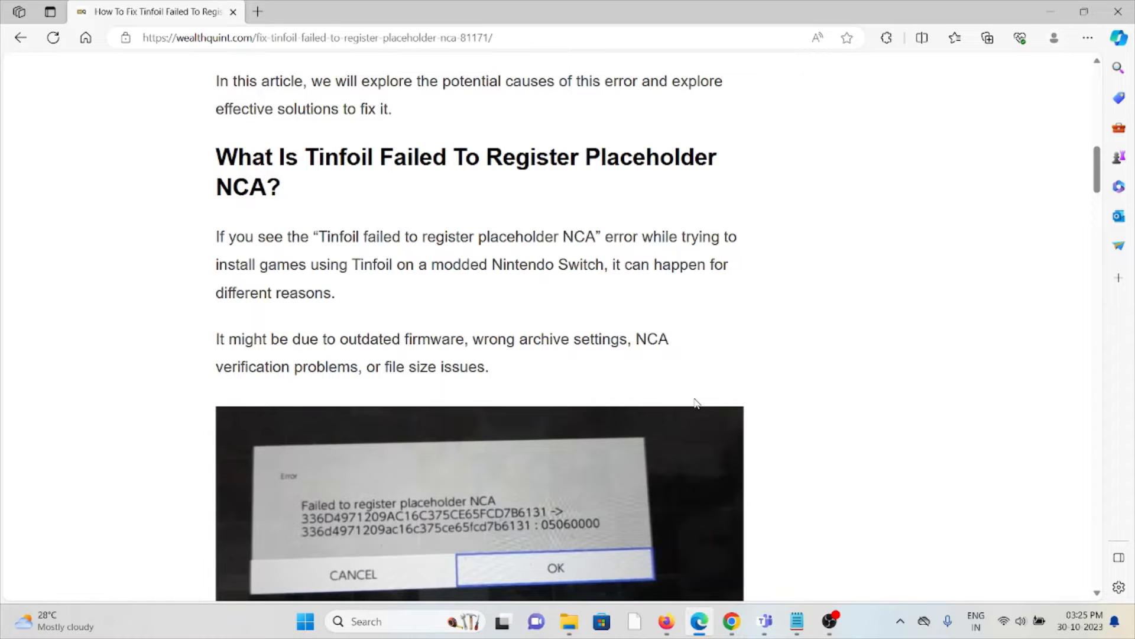
{"action": "scroll", "scroll_direction": "down", "scroll_amount": 3}
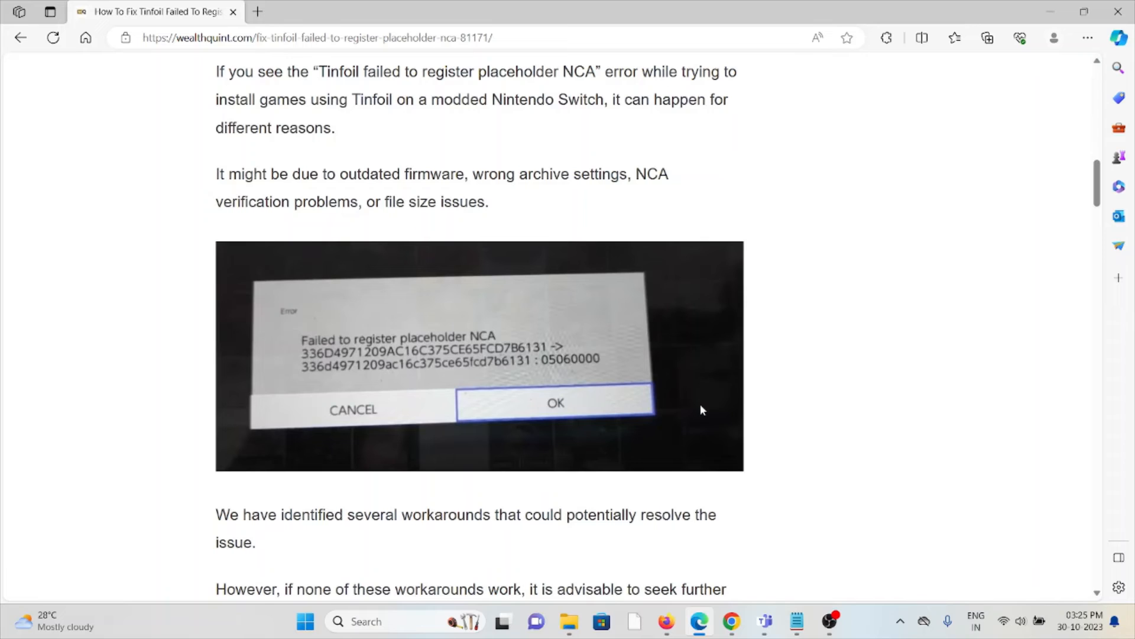
{"action": "mouse_move", "coordinate": [723, 384]}
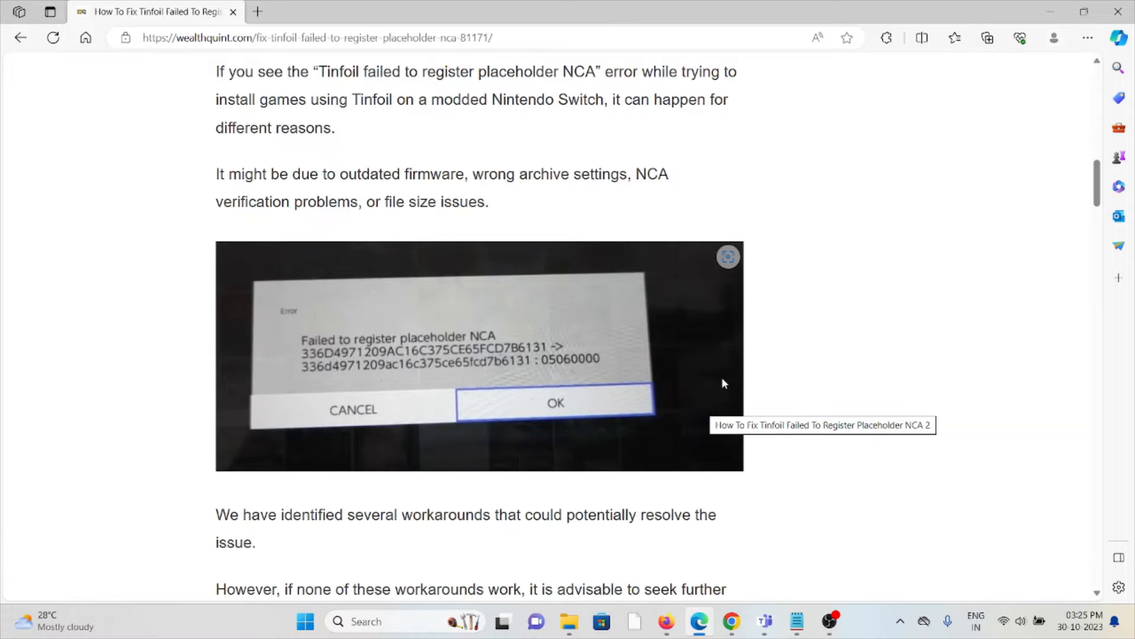
{"action": "mouse_move", "coordinate": [685, 368]}
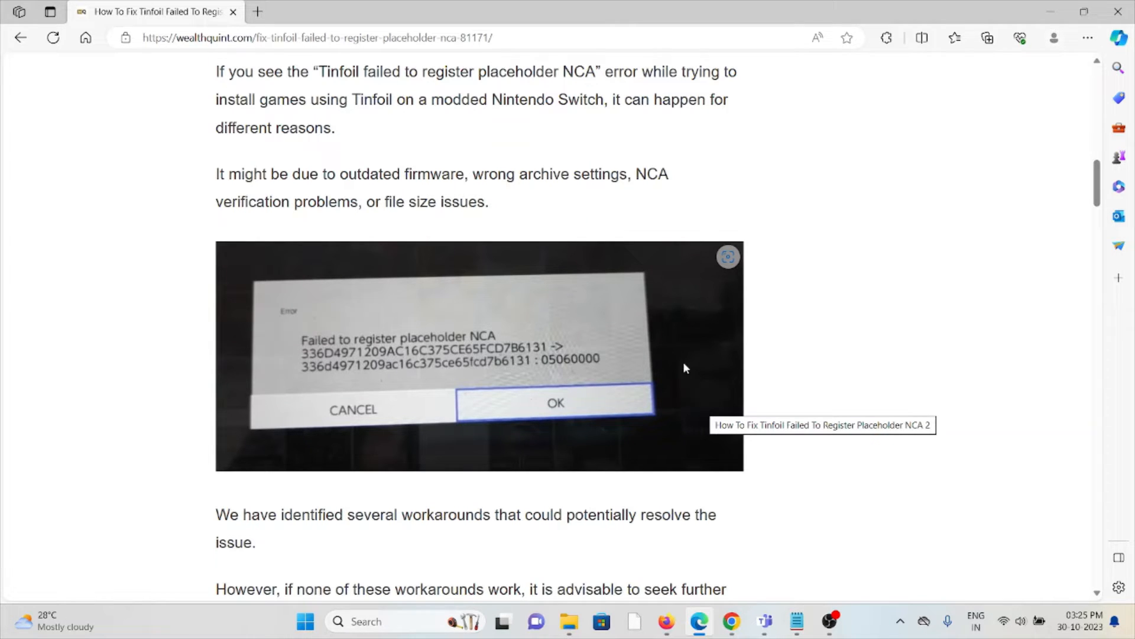
{"action": "mouse_move", "coordinate": [690, 365]}
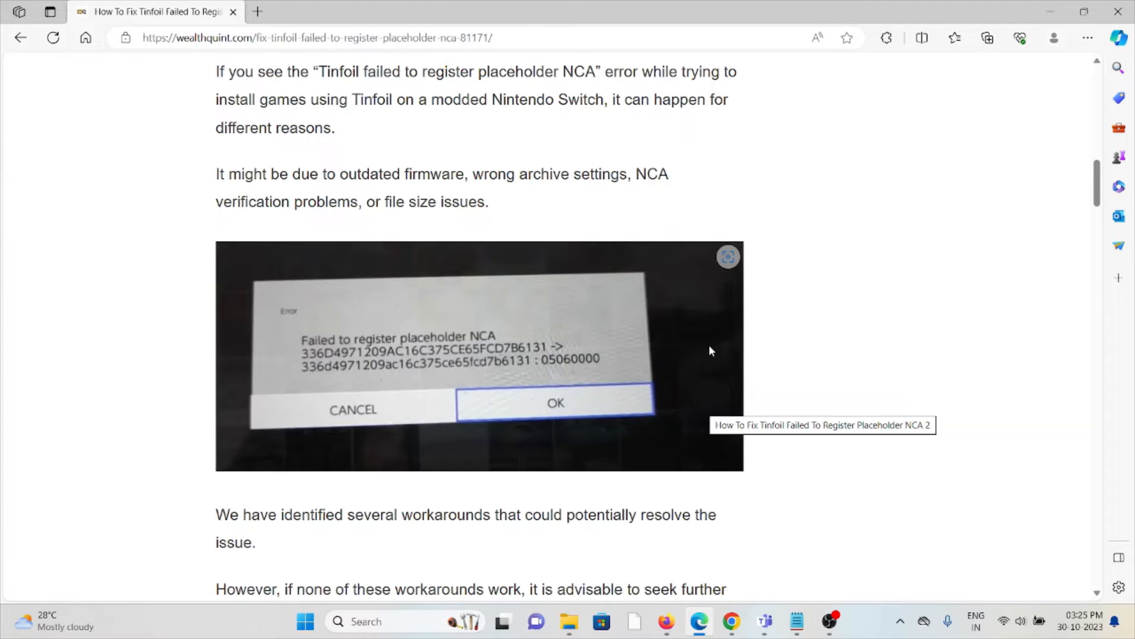
{"action": "scroll", "scroll_direction": "down", "scroll_amount": 3}
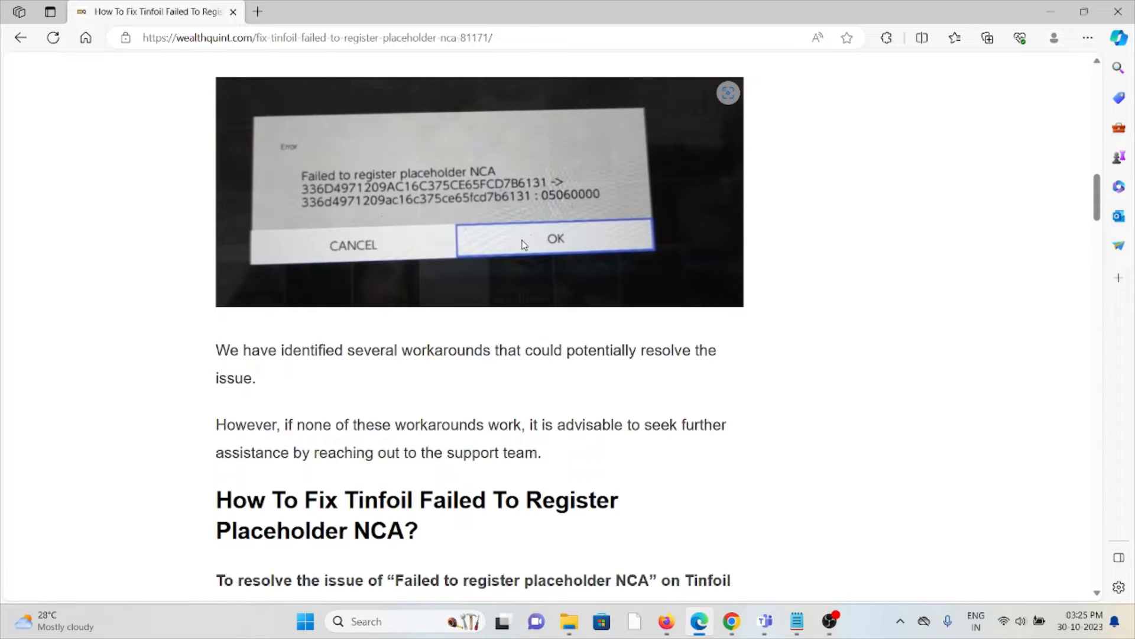
{"action": "scroll", "scroll_direction": "down", "scroll_amount": 3}
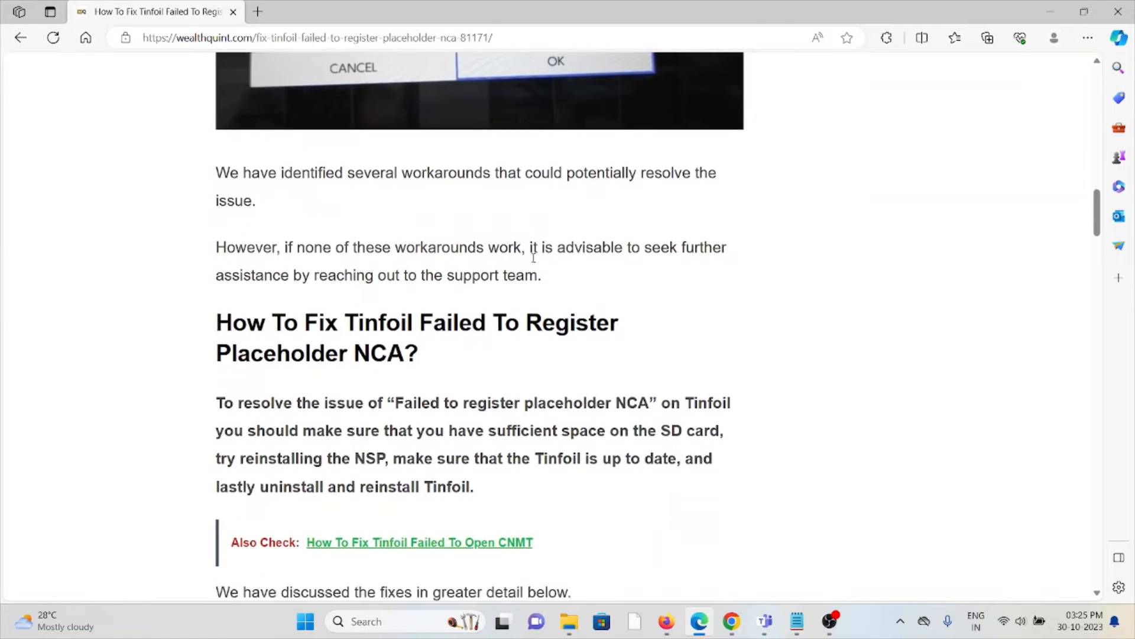
{"action": "scroll", "scroll_direction": "down", "scroll_amount": 3}
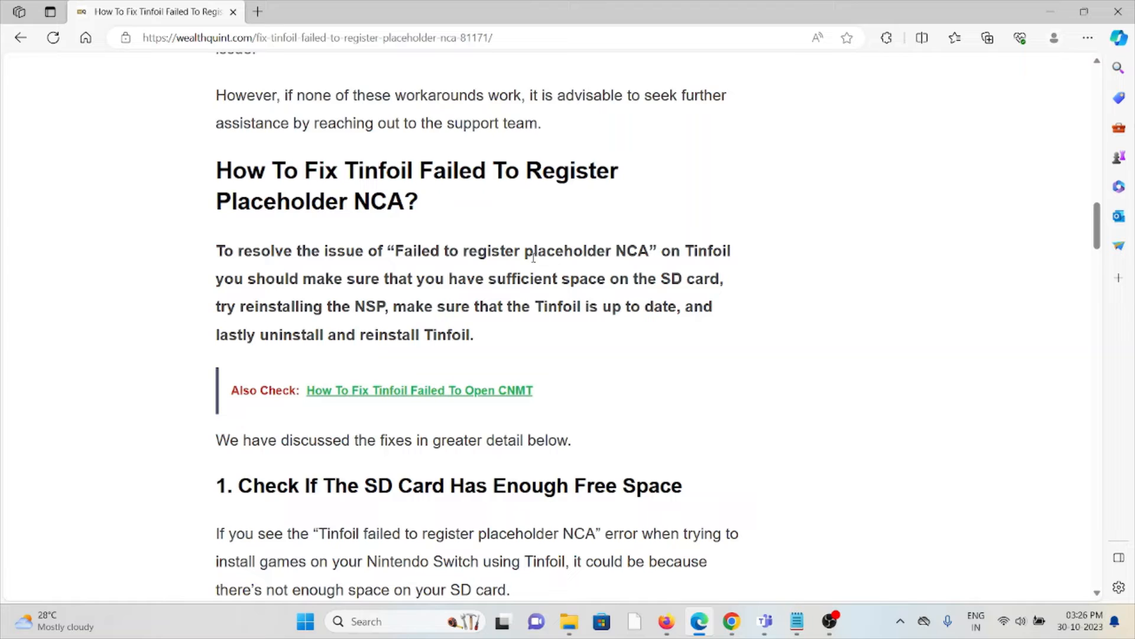
{"action": "scroll", "scroll_direction": "down", "scroll_amount": 3}
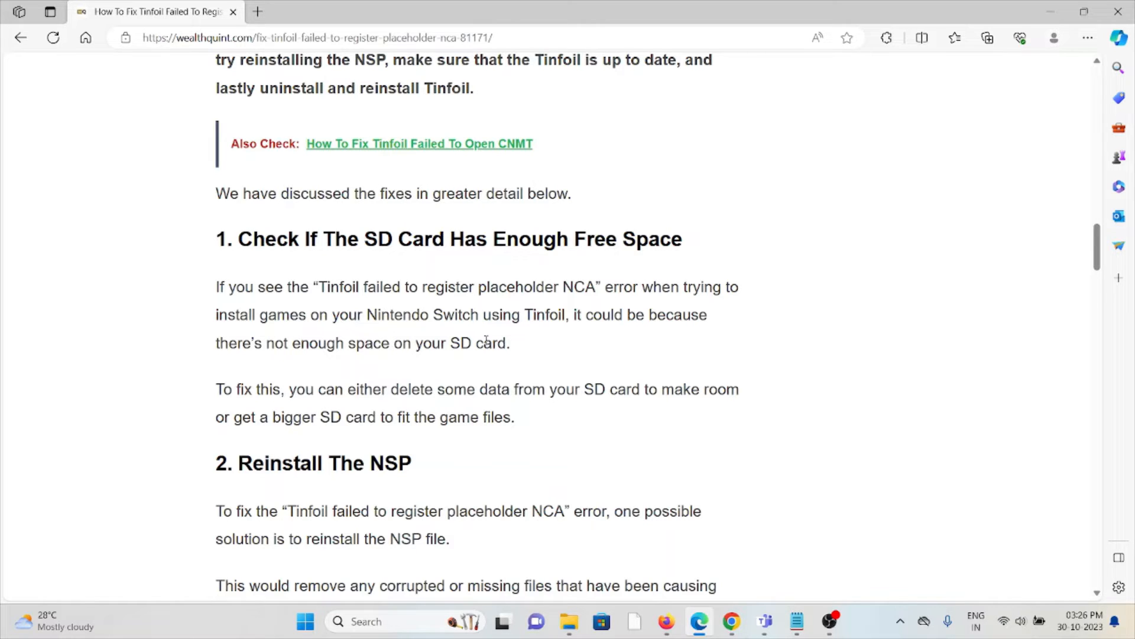
{"action": "scroll", "scroll_direction": "down", "scroll_amount": 3}
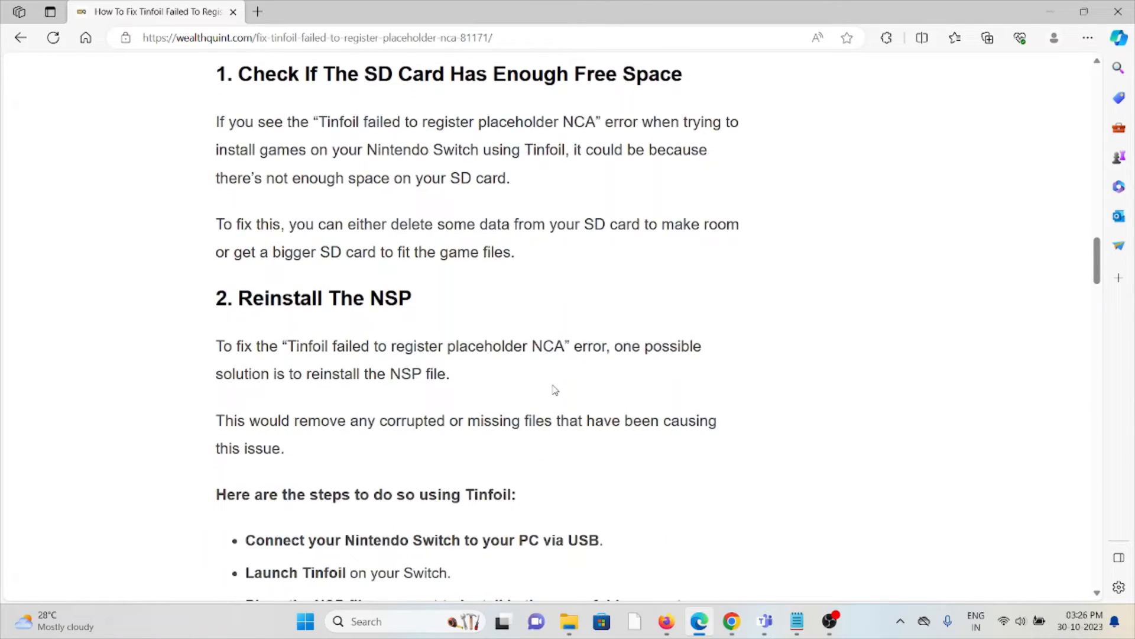
{"action": "scroll", "scroll_direction": "down", "scroll_amount": 3}
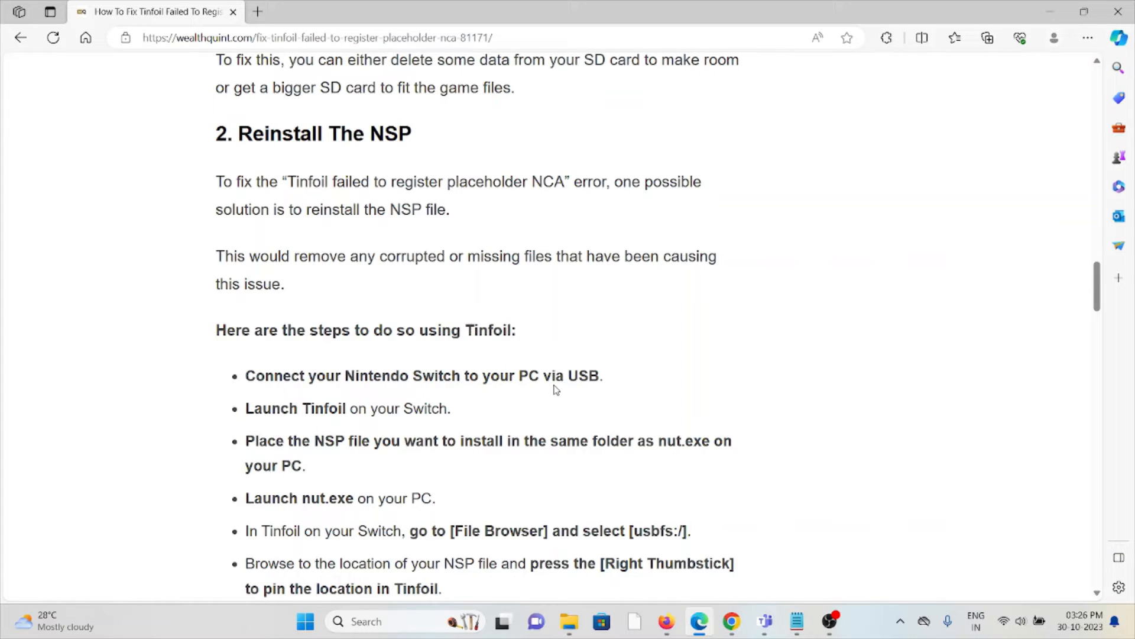
{"action": "mouse_move", "coordinate": [588, 367]}
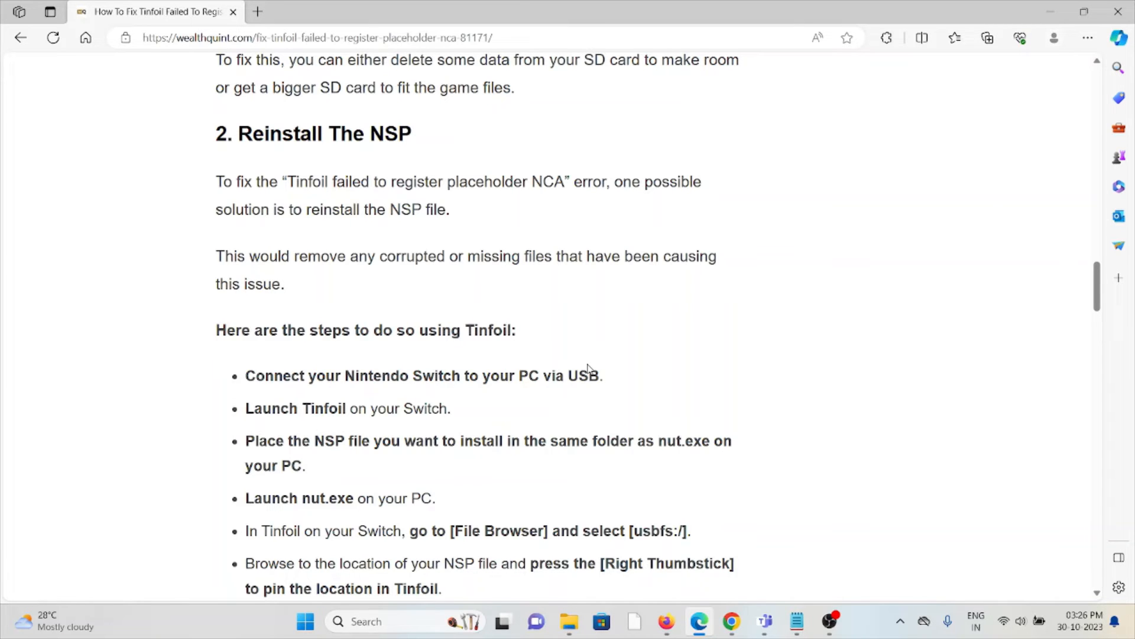
{"action": "scroll", "scroll_direction": "down", "scroll_amount": 3}
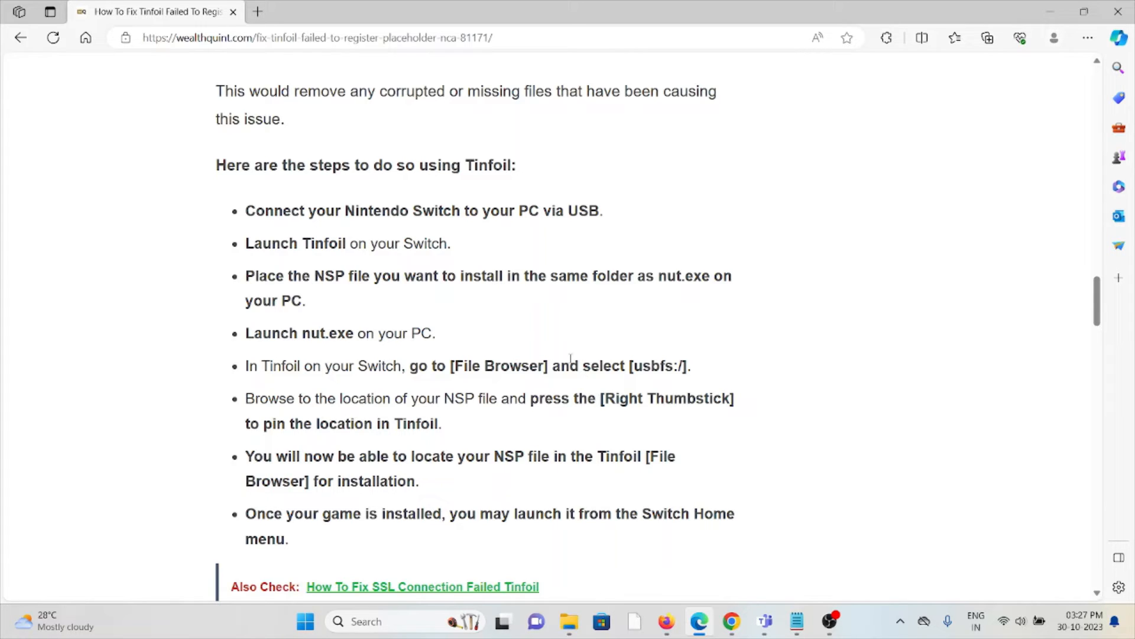
{"action": "mouse_move", "coordinate": [576, 353]}
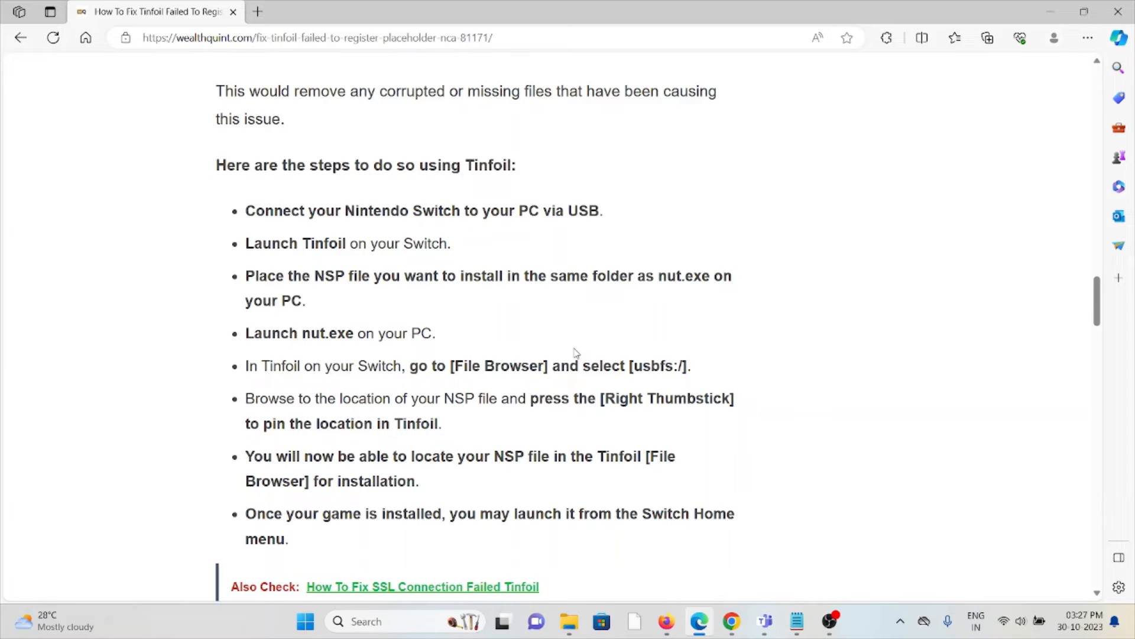
{"action": "mouse_move", "coordinate": [565, 383]}
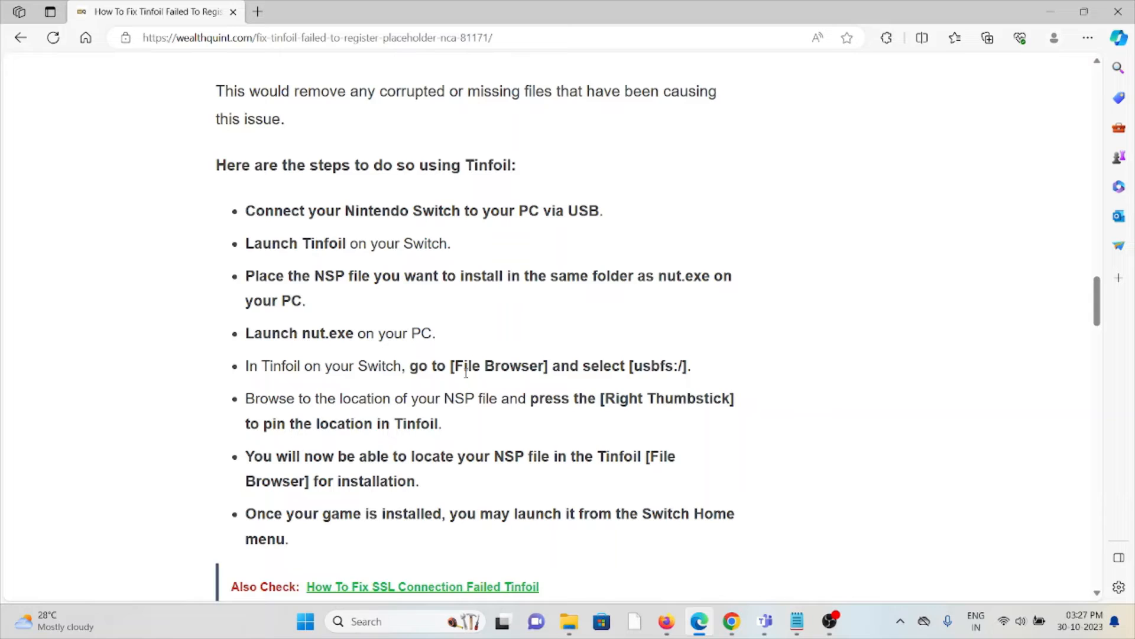
{"action": "mouse_move", "coordinate": [484, 476]}
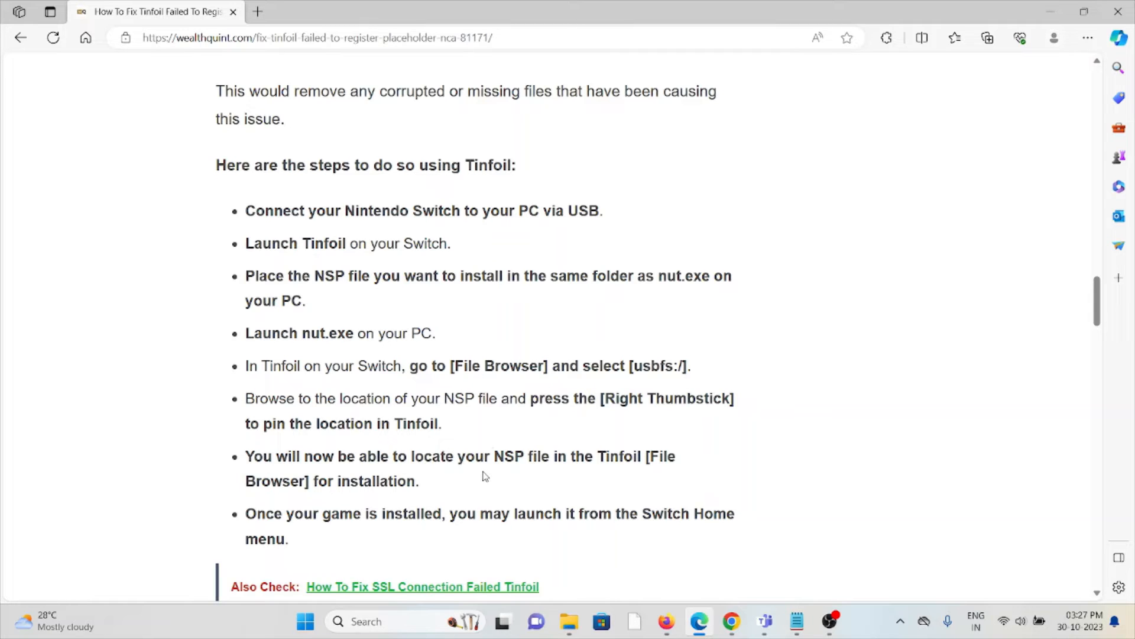
{"action": "mouse_move", "coordinate": [544, 426]}
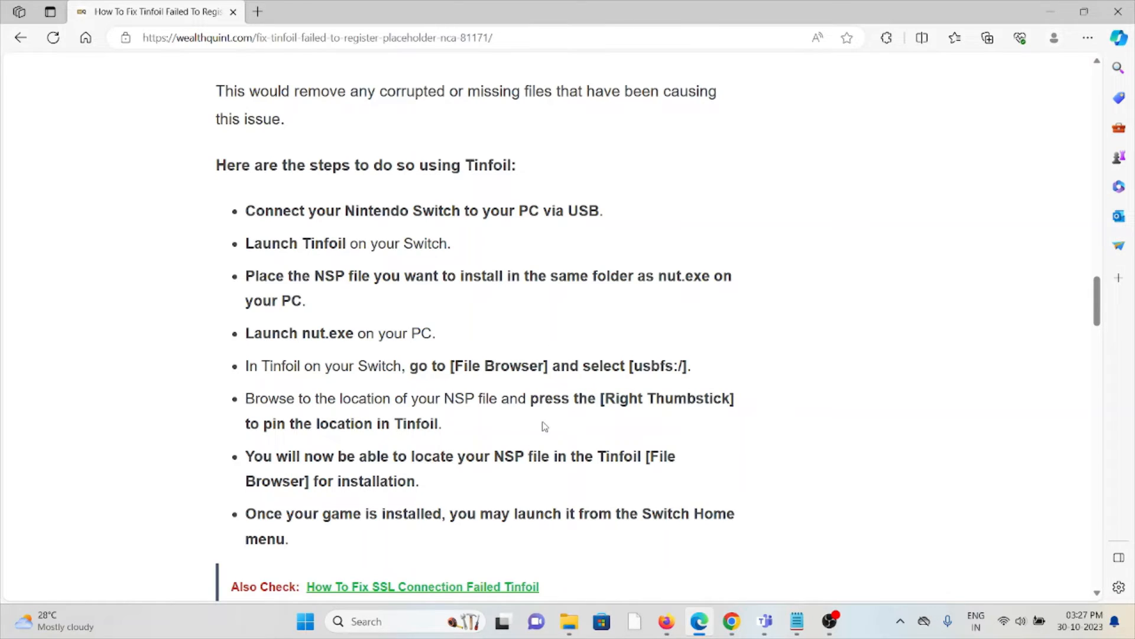
{"action": "mouse_move", "coordinate": [635, 418]}
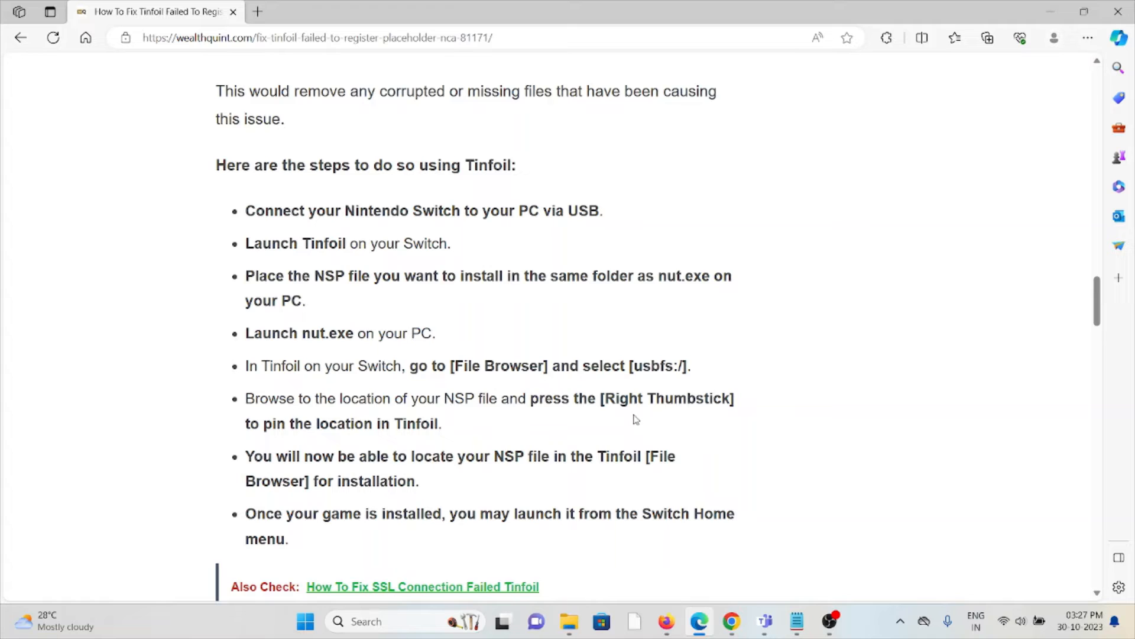
{"action": "mouse_move", "coordinate": [632, 426]}
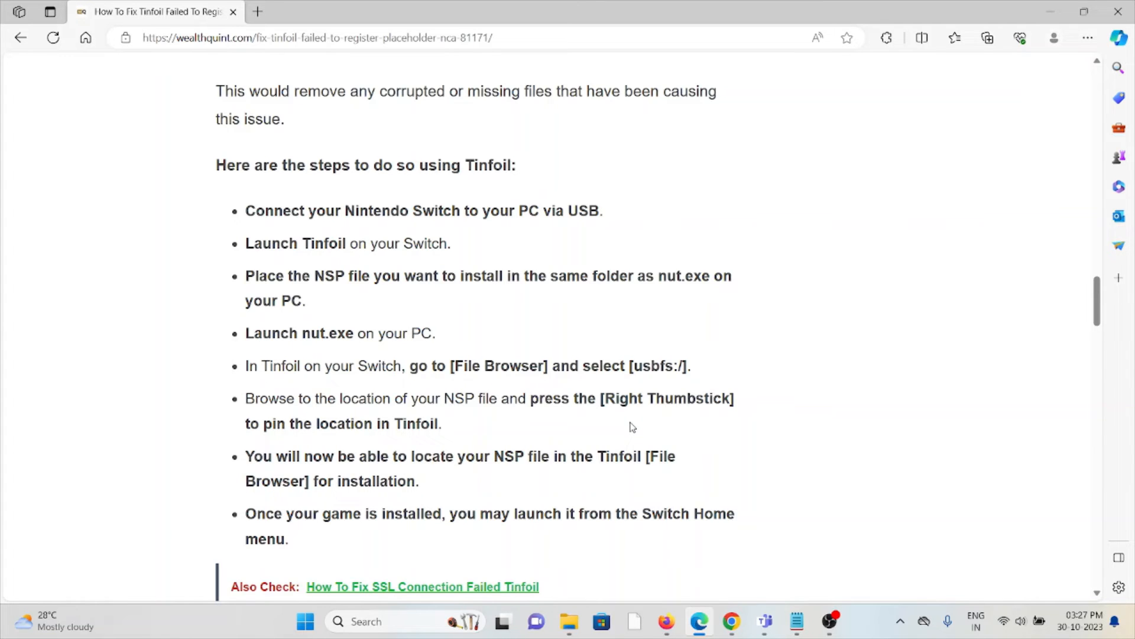
{"action": "scroll", "scroll_direction": "down", "scroll_amount": 3}
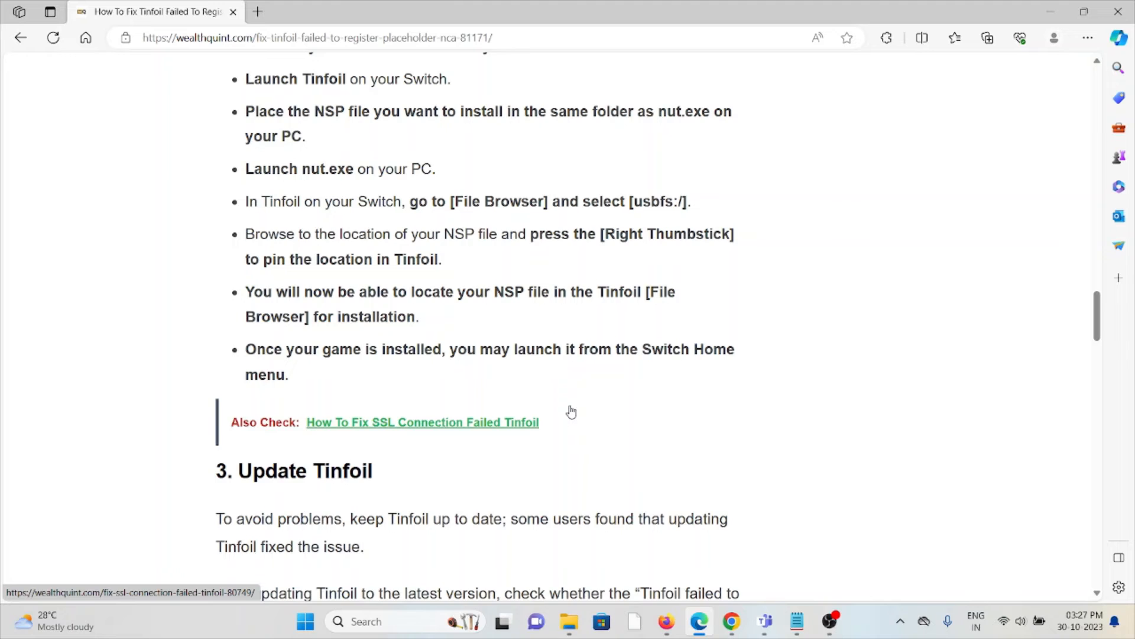
{"action": "scroll", "scroll_direction": "down", "scroll_amount": 3}
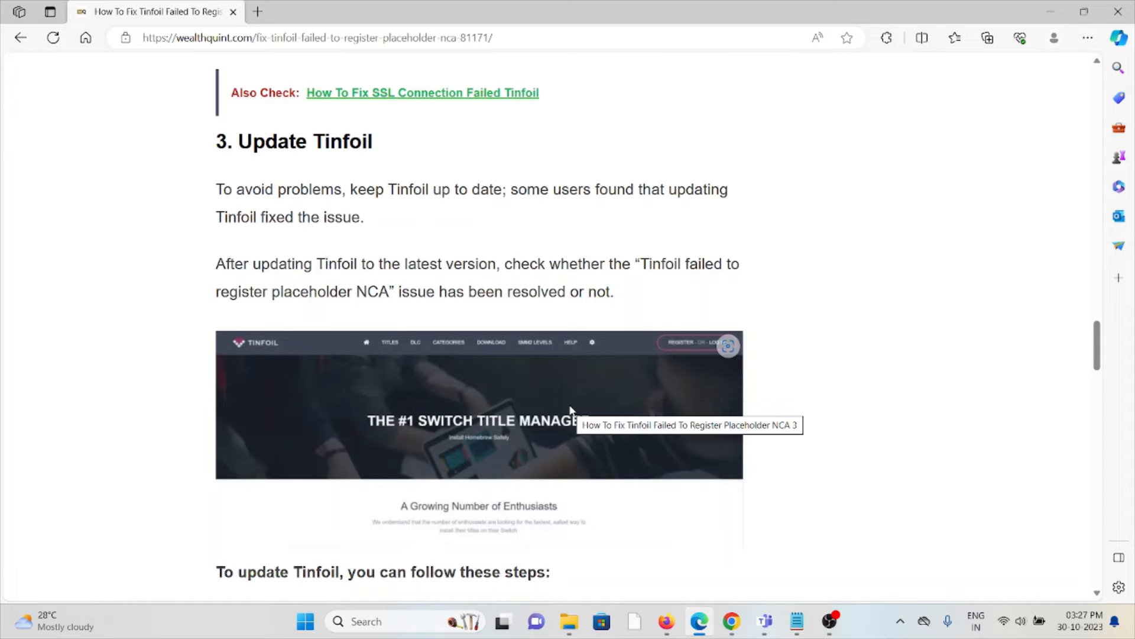
{"action": "scroll", "scroll_direction": "down", "scroll_amount": 3}
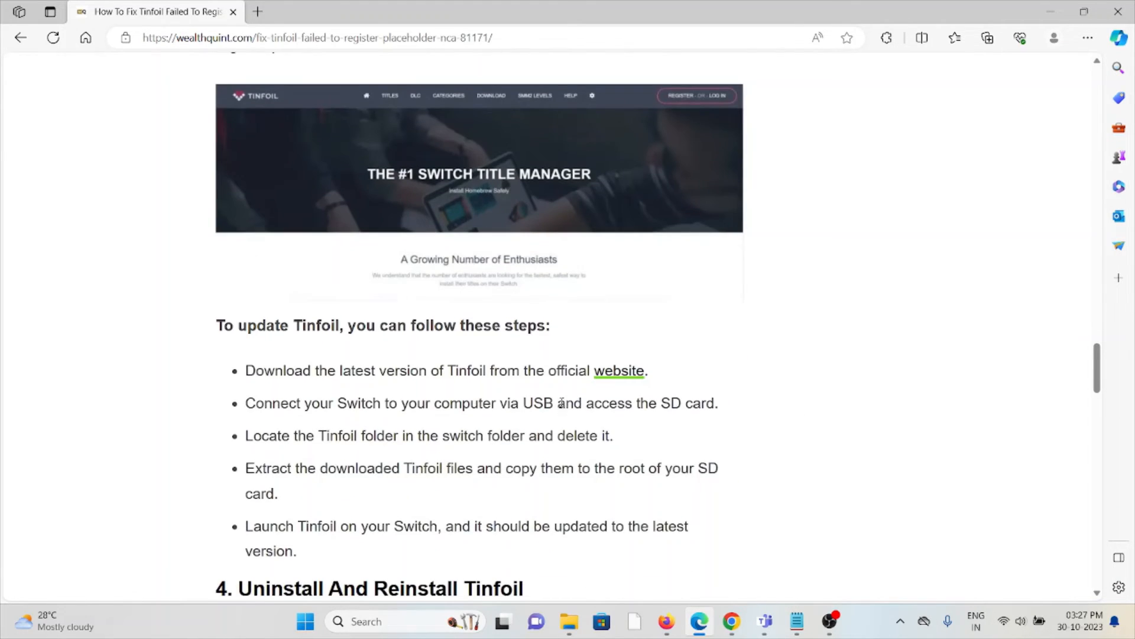
{"action": "scroll", "scroll_direction": "down", "scroll_amount": 3}
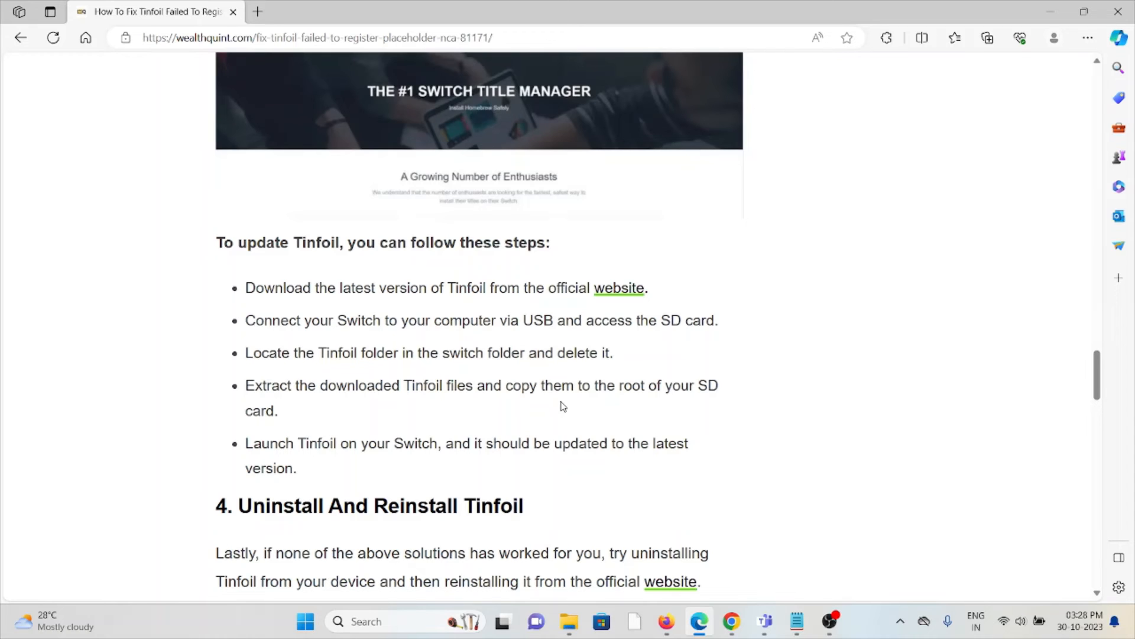
{"action": "mouse_move", "coordinate": [510, 419]}
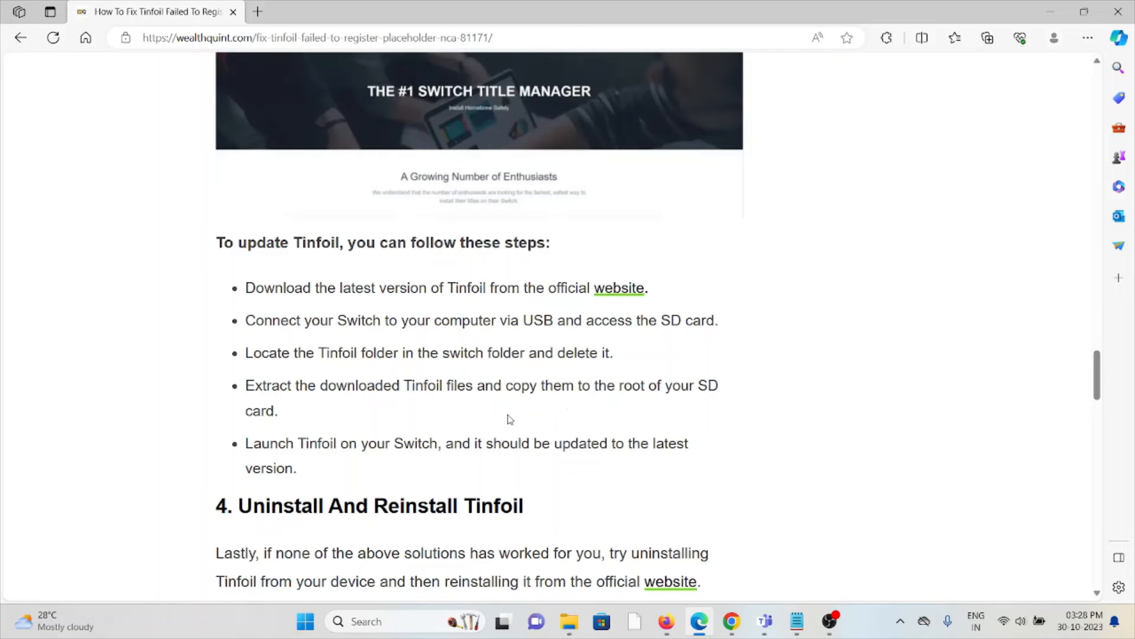
{"action": "scroll", "scroll_direction": "down", "scroll_amount": 3}
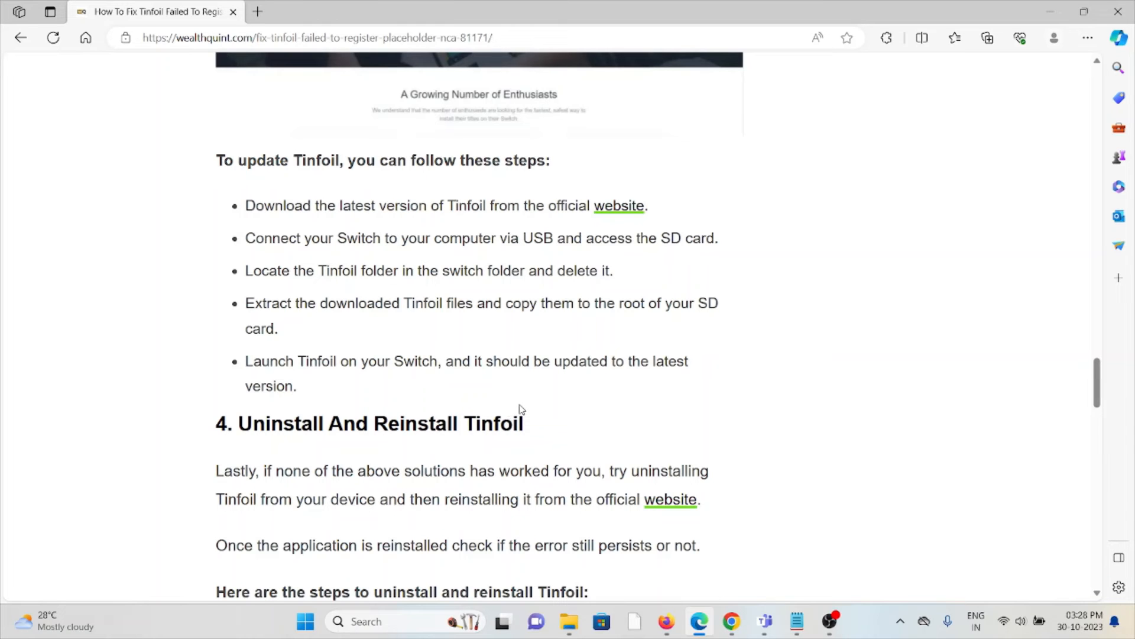
{"action": "scroll", "scroll_direction": "down", "scroll_amount": 3}
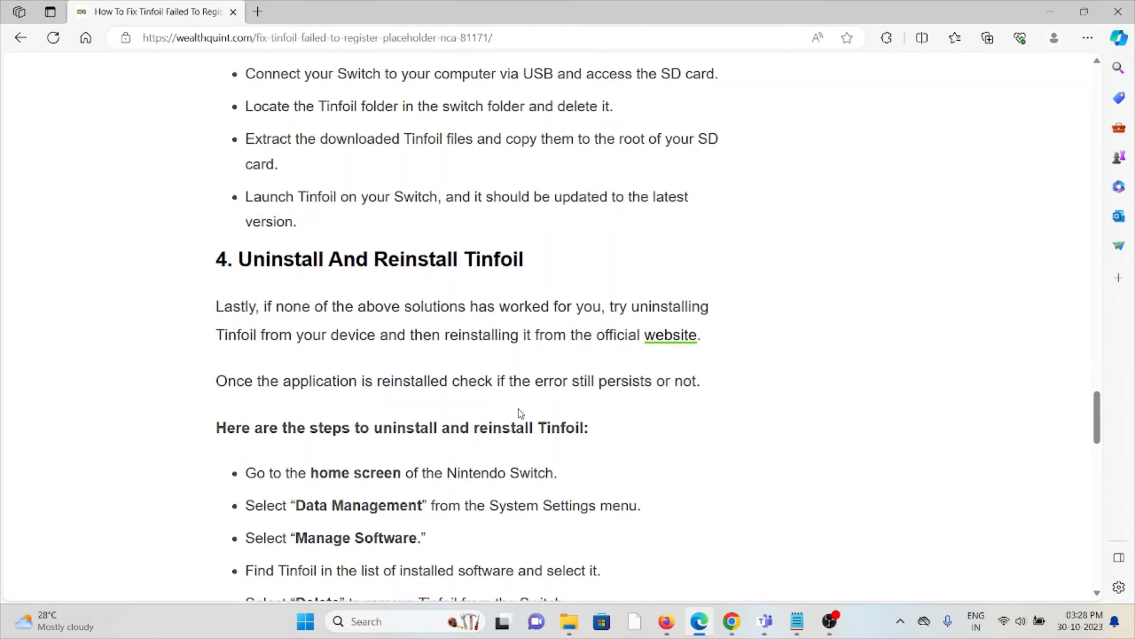
{"action": "scroll", "scroll_direction": "down", "scroll_amount": 3}
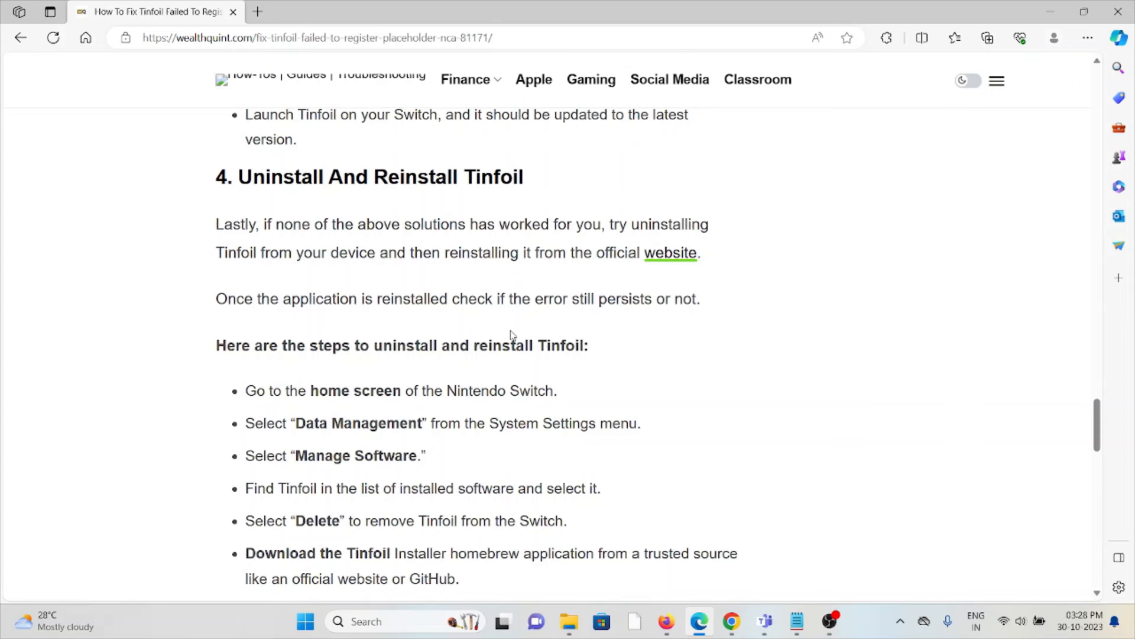
{"action": "mouse_move", "coordinate": [509, 335]}
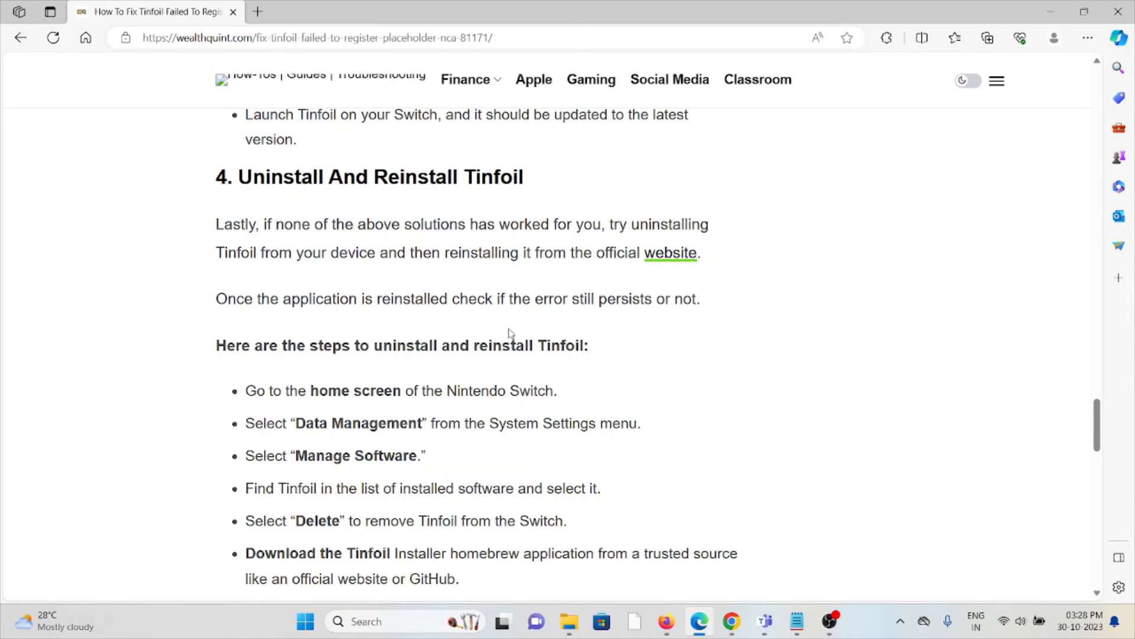
{"action": "scroll", "scroll_direction": "down", "scroll_amount": 3}
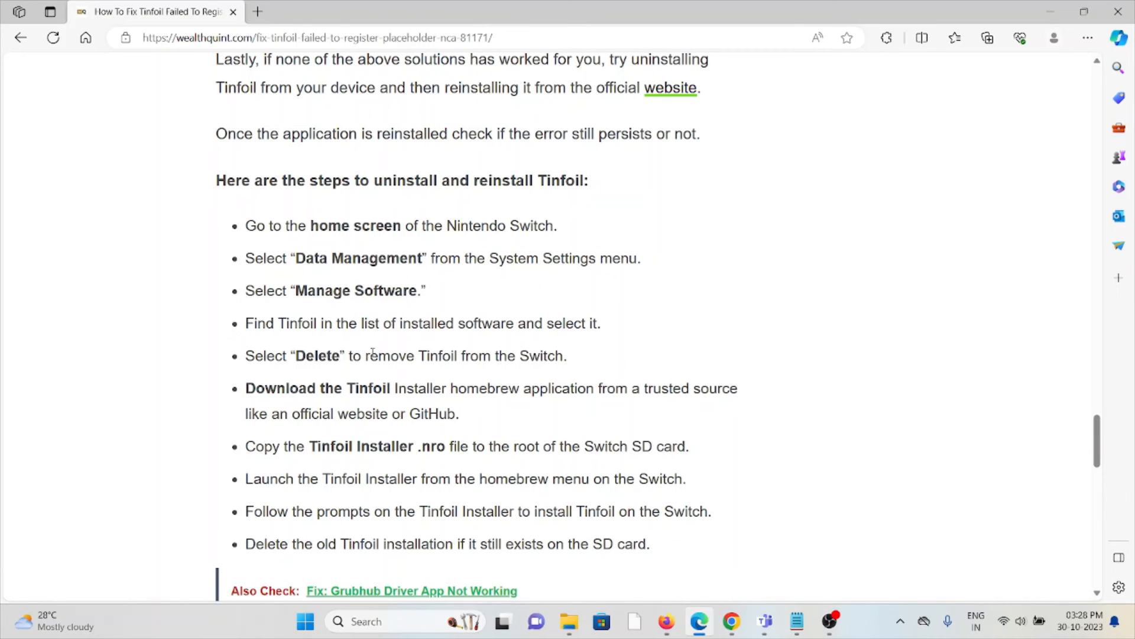
{"action": "mouse_move", "coordinate": [392, 379]}
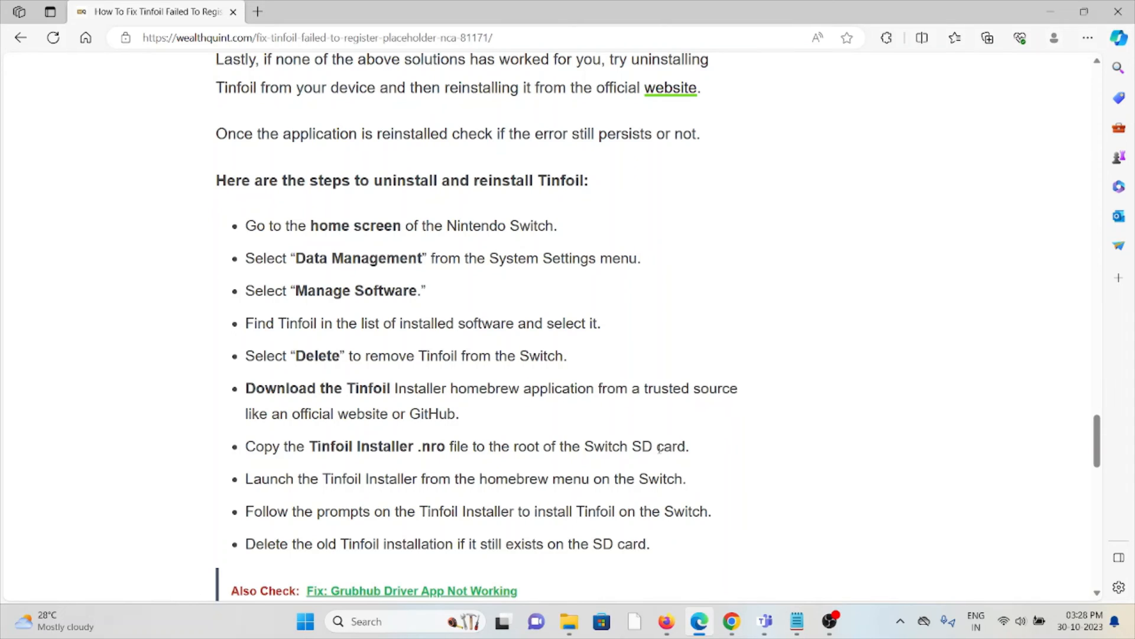
{"action": "mouse_move", "coordinate": [589, 496]}
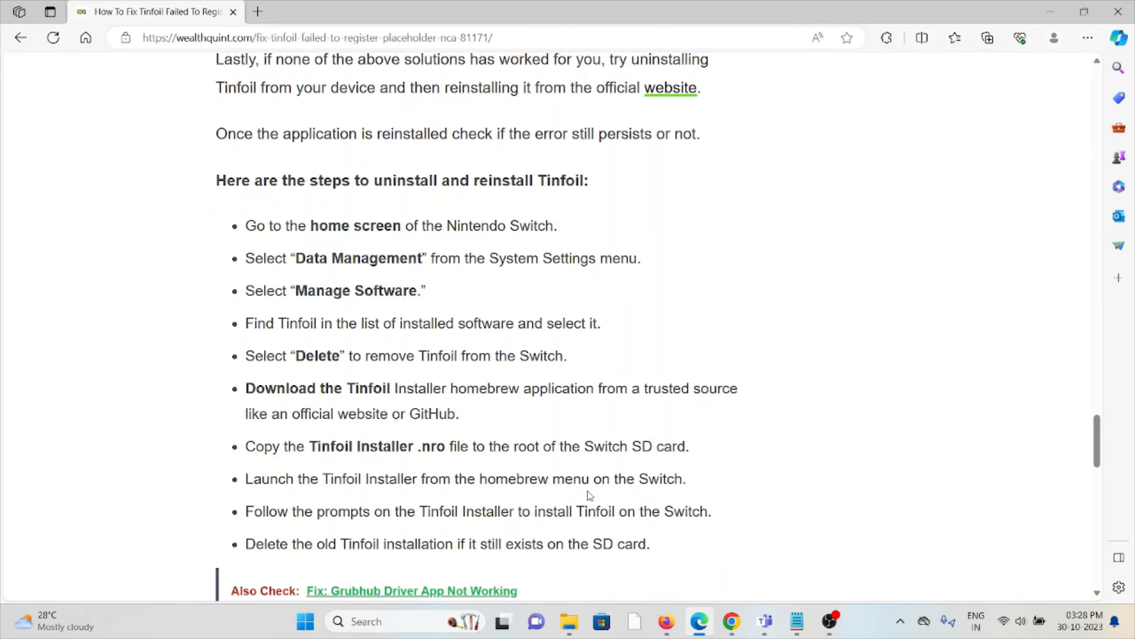
{"action": "mouse_move", "coordinate": [575, 492]}
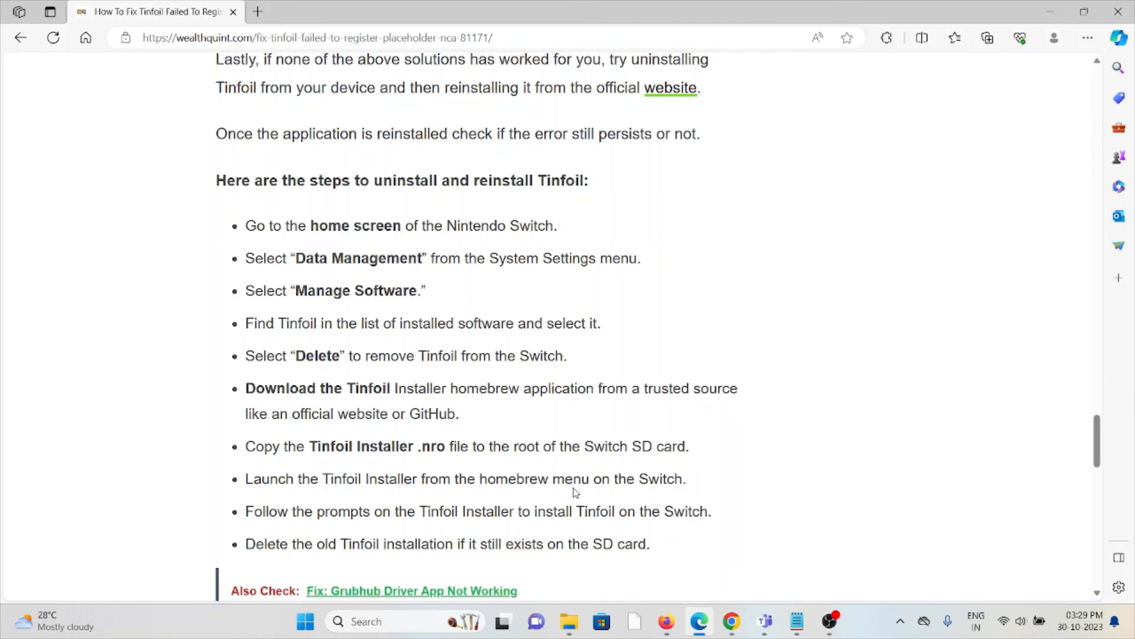
{"action": "mouse_move", "coordinate": [533, 504]}
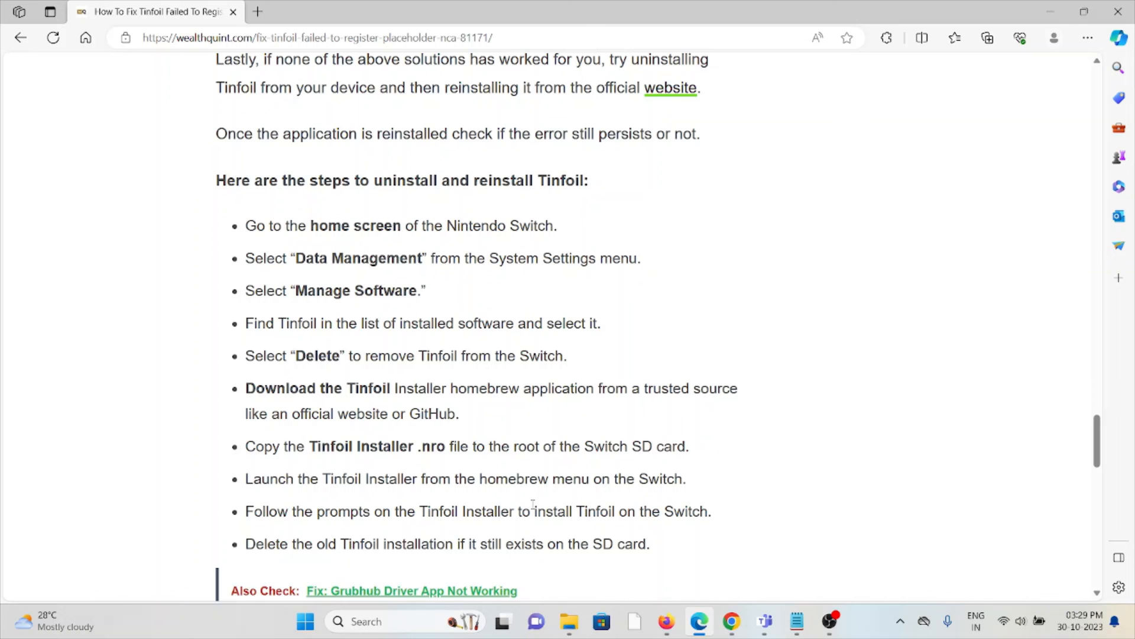
{"action": "mouse_move", "coordinate": [565, 467]}
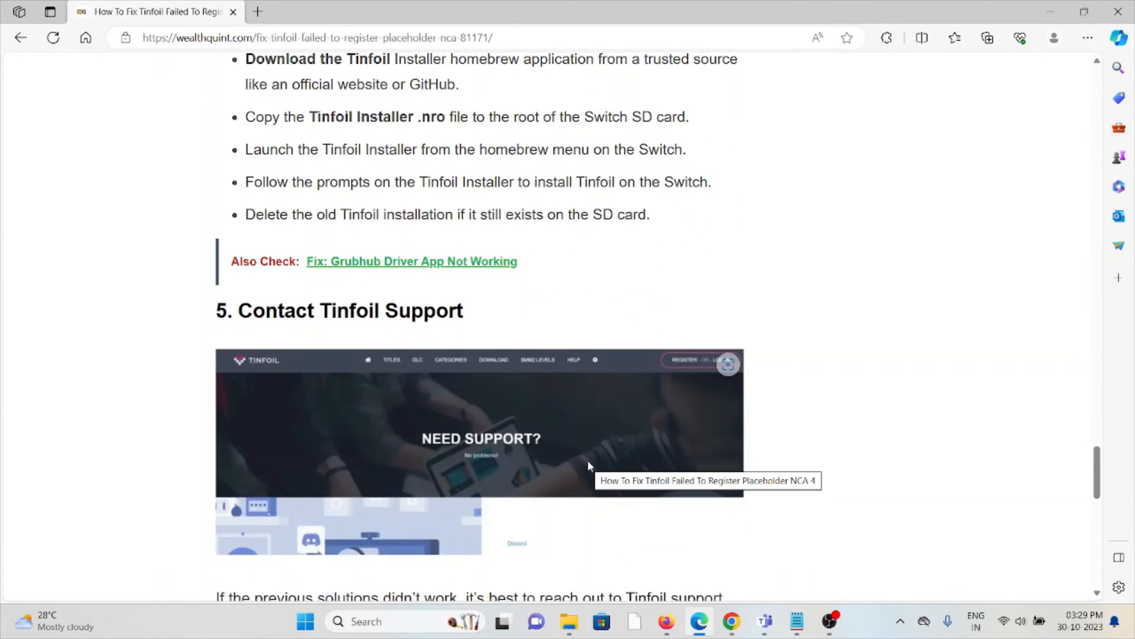
{"action": "scroll", "scroll_direction": "down", "scroll_amount": 3}
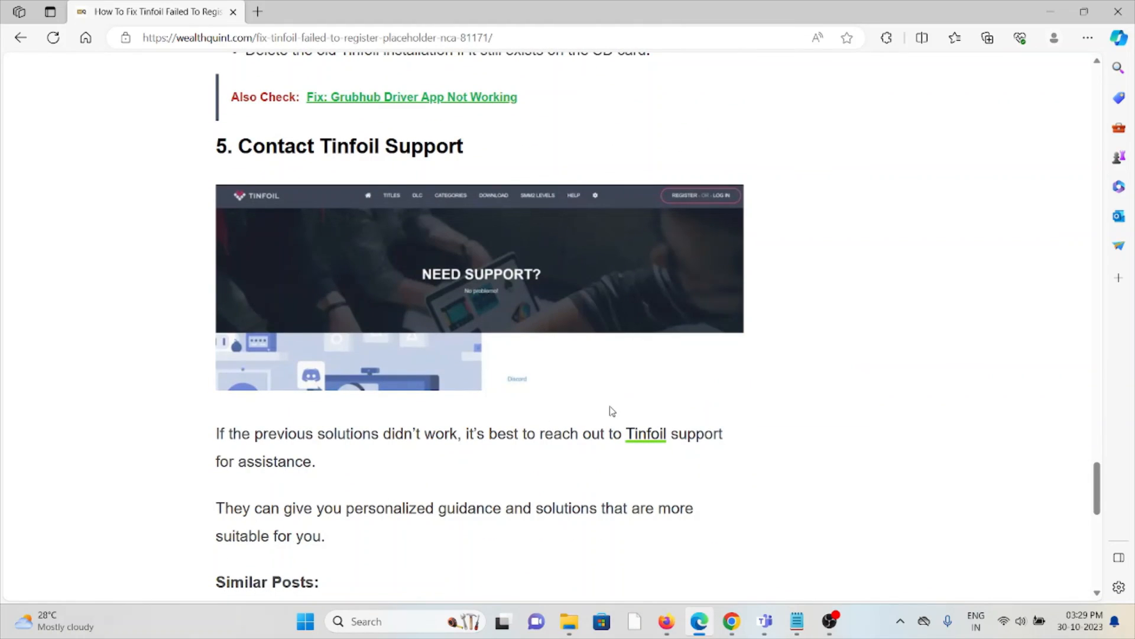
{"action": "mouse_move", "coordinate": [611, 395]}
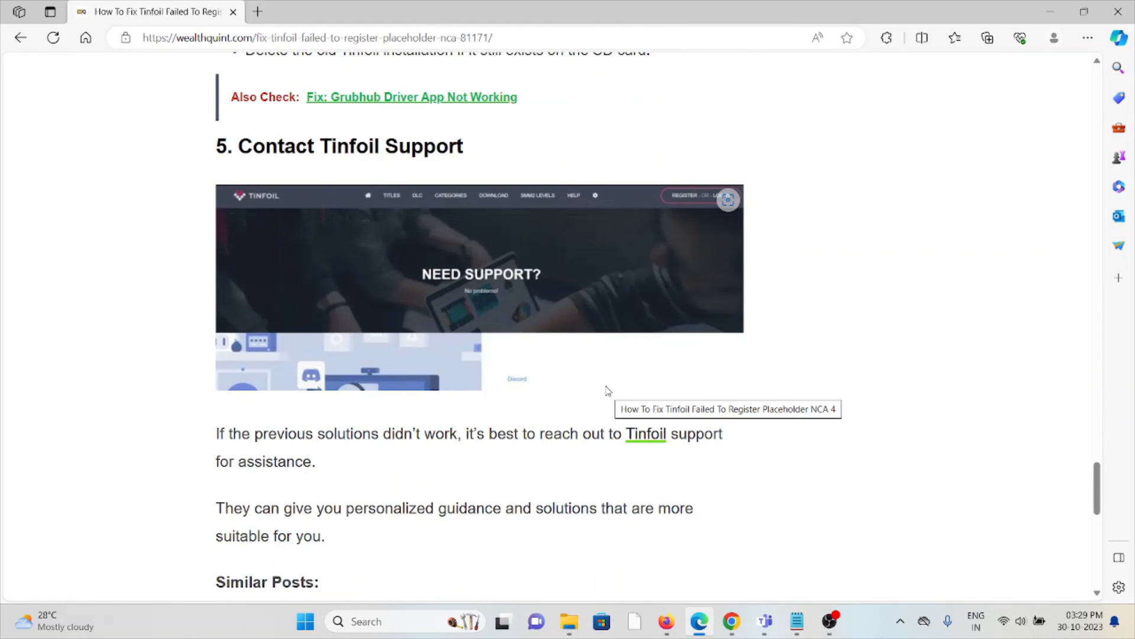
{"action": "mouse_move", "coordinate": [608, 359]}
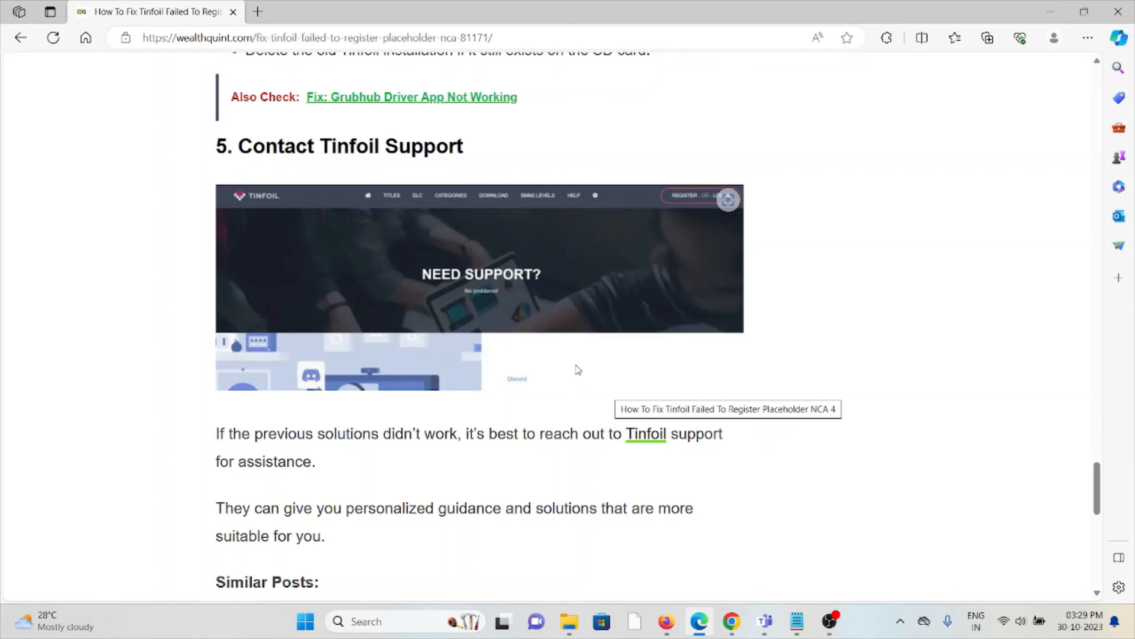
{"action": "mouse_move", "coordinate": [579, 357]}
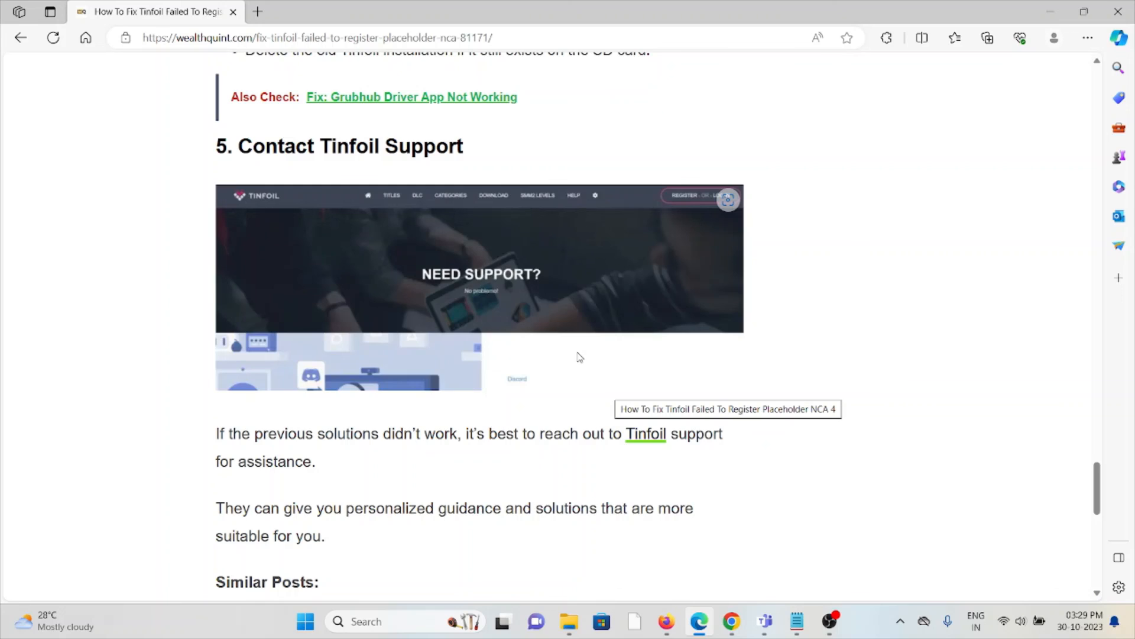
{"action": "scroll", "scroll_direction": "down", "scroll_amount": 3}
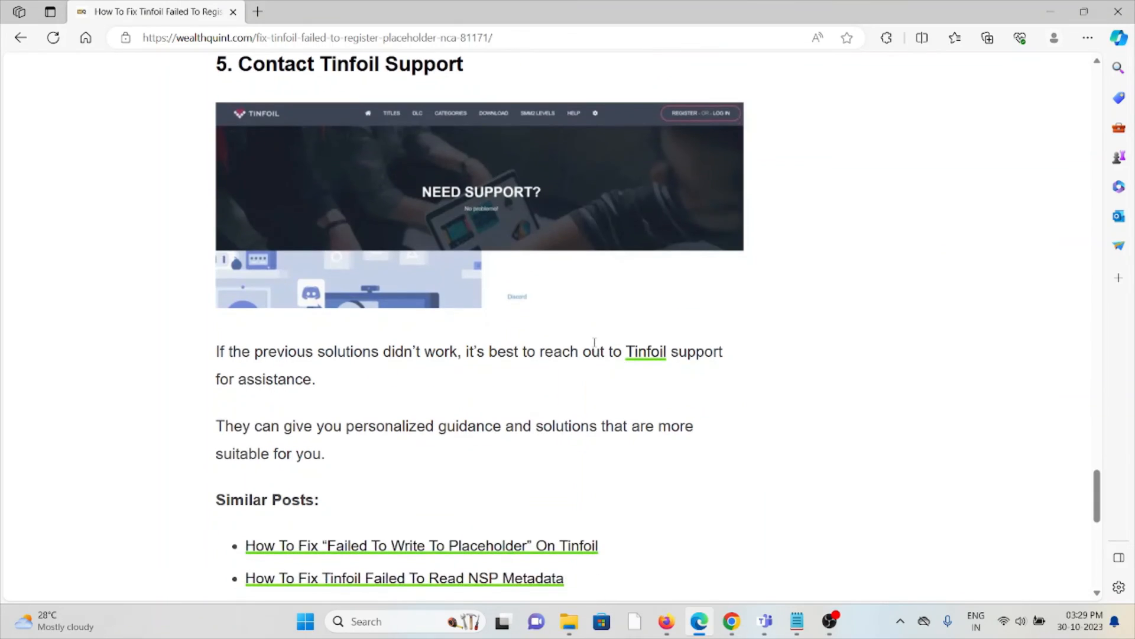
{"action": "scroll", "scroll_direction": "up", "scroll_amount": 3}
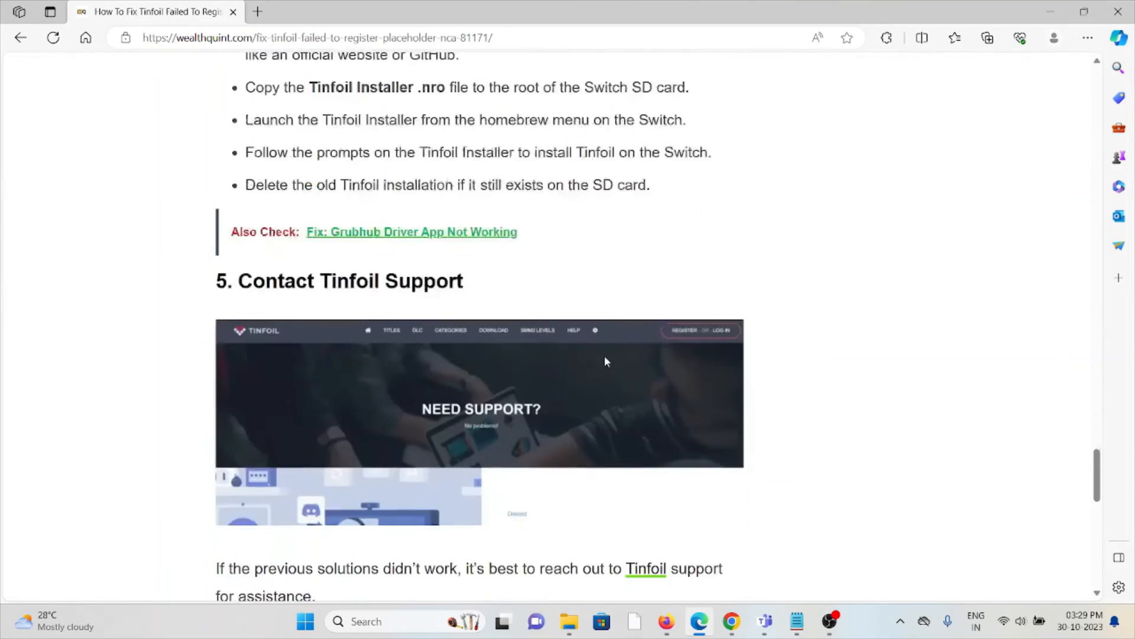